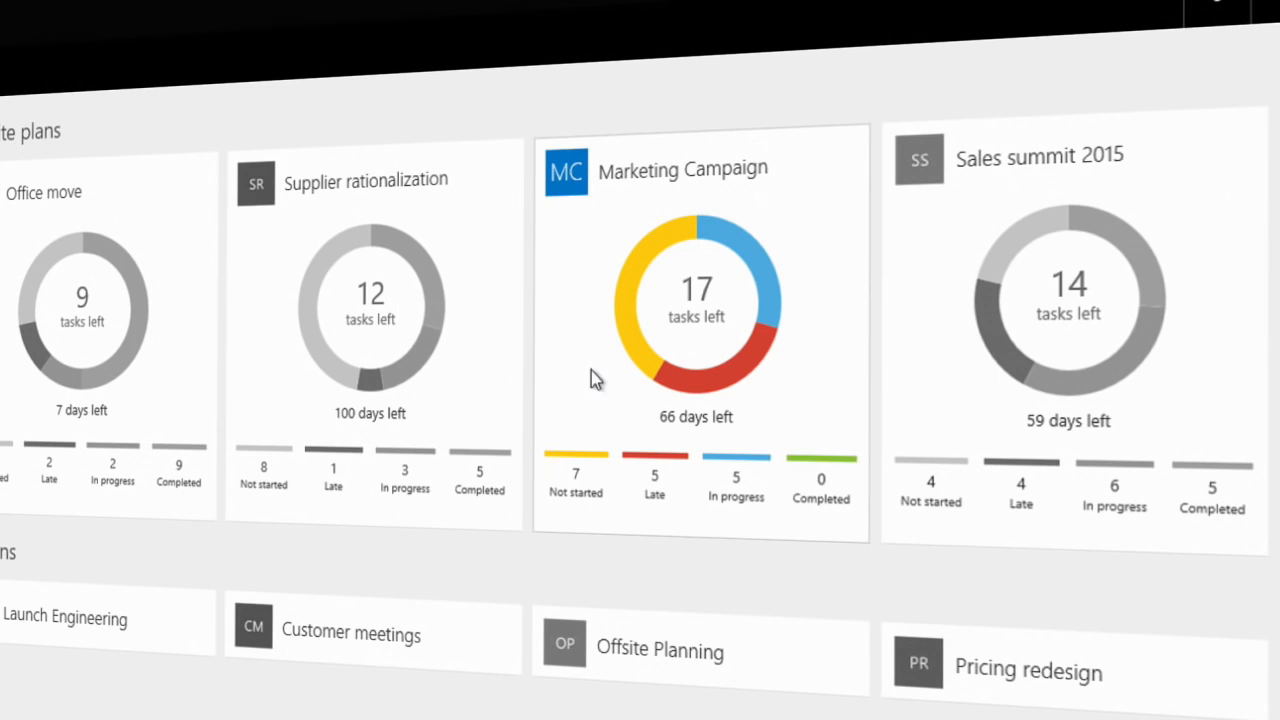
# Open the Marketing Campaign plan from the Planner hub
pyautogui.click(683, 168)
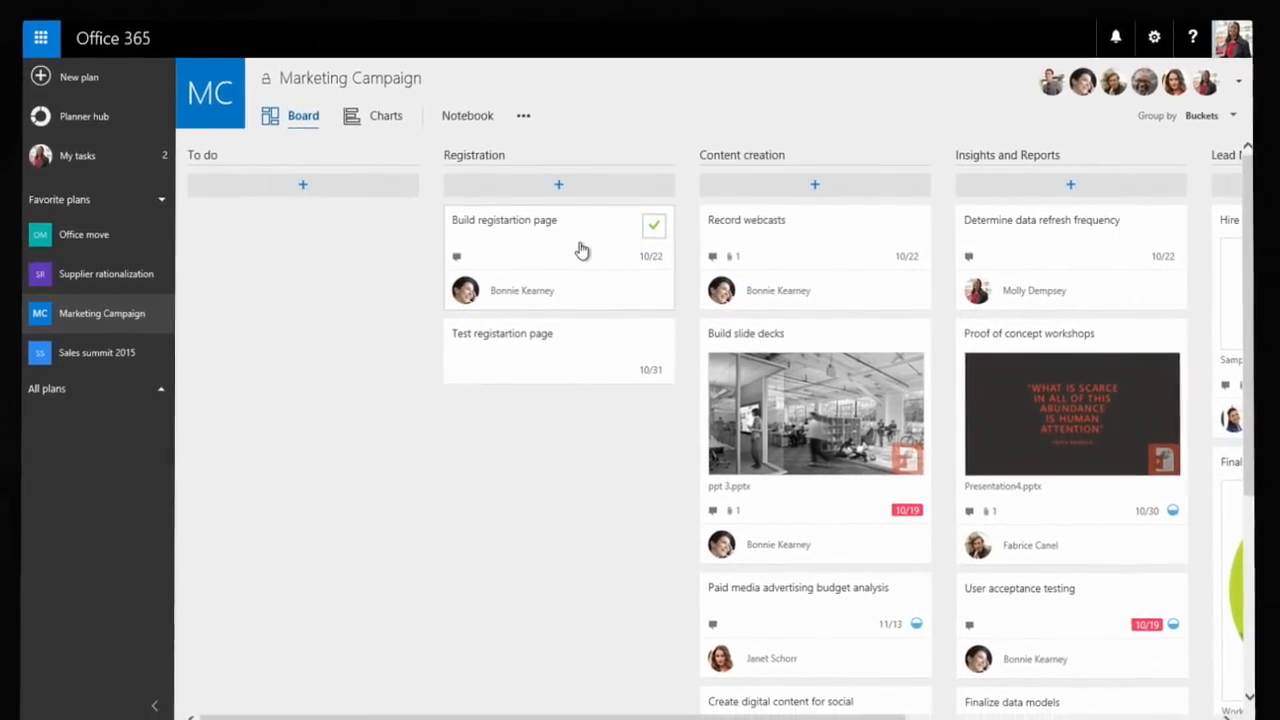
# Attach Reg.docx to the Build registartion page task
pyautogui.click(504, 219)
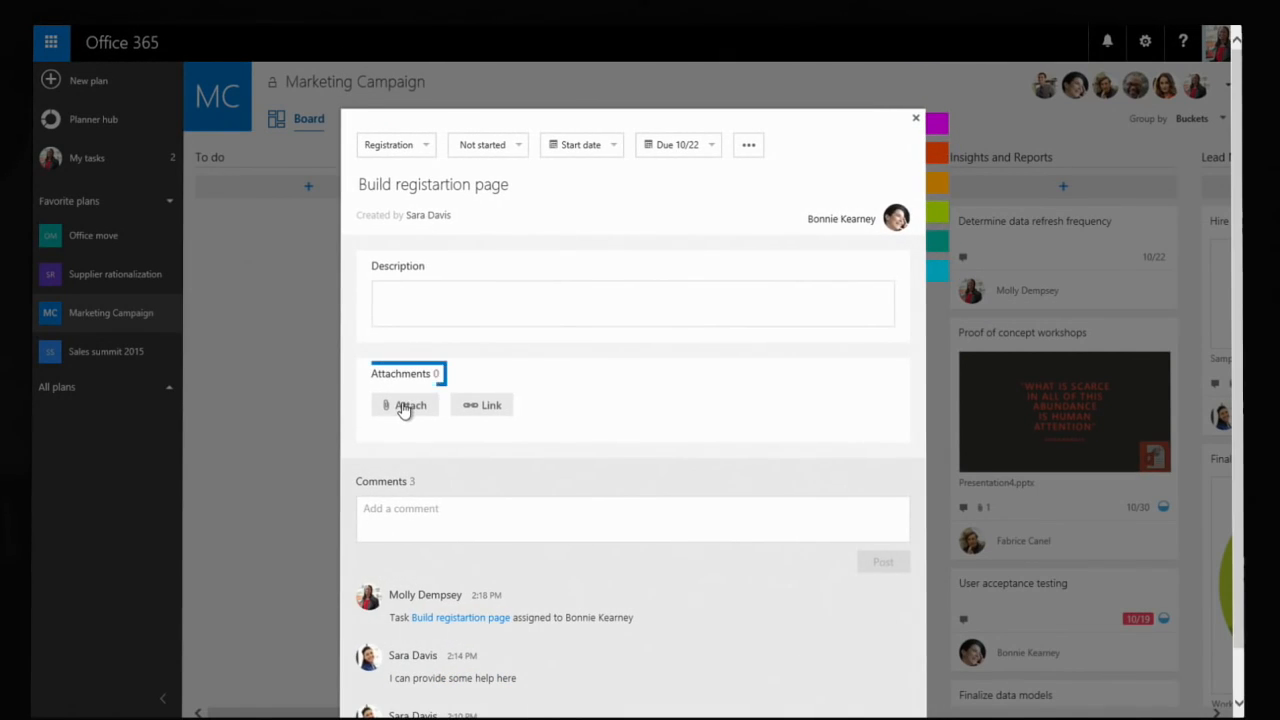
pyautogui.click(404, 405)
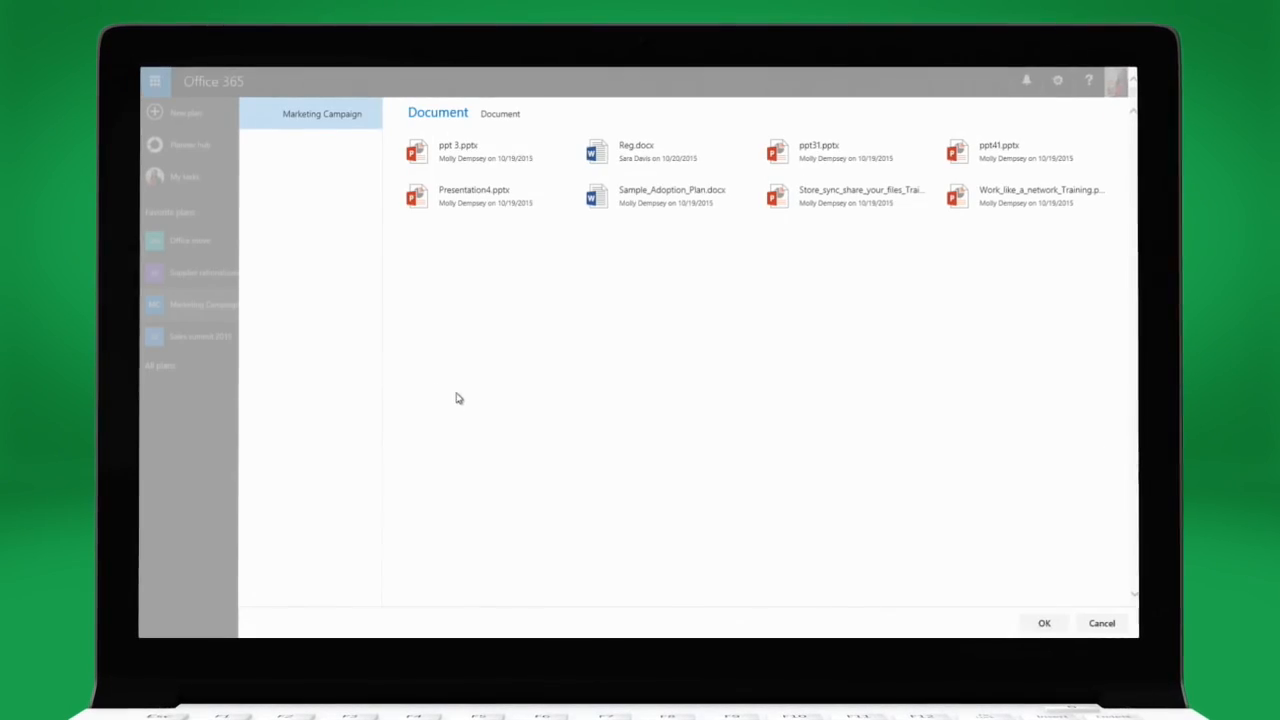
pyautogui.click(650, 150)
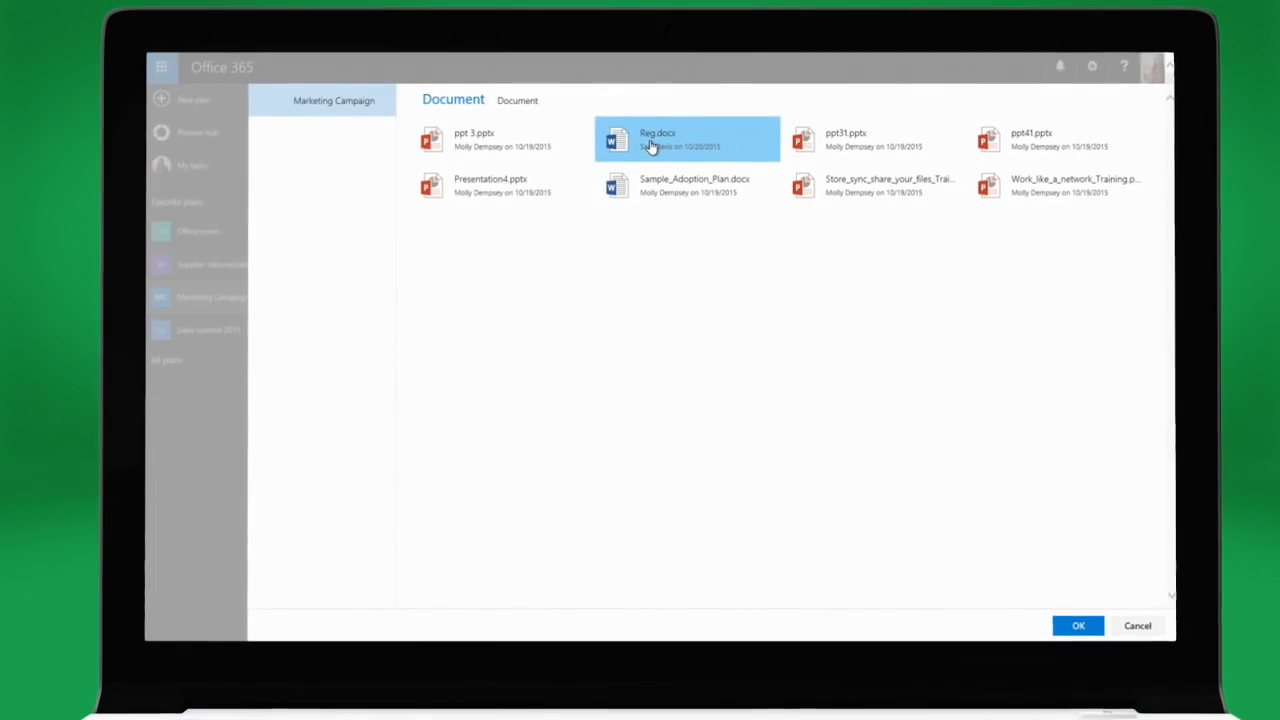
pyautogui.click(1078, 625)
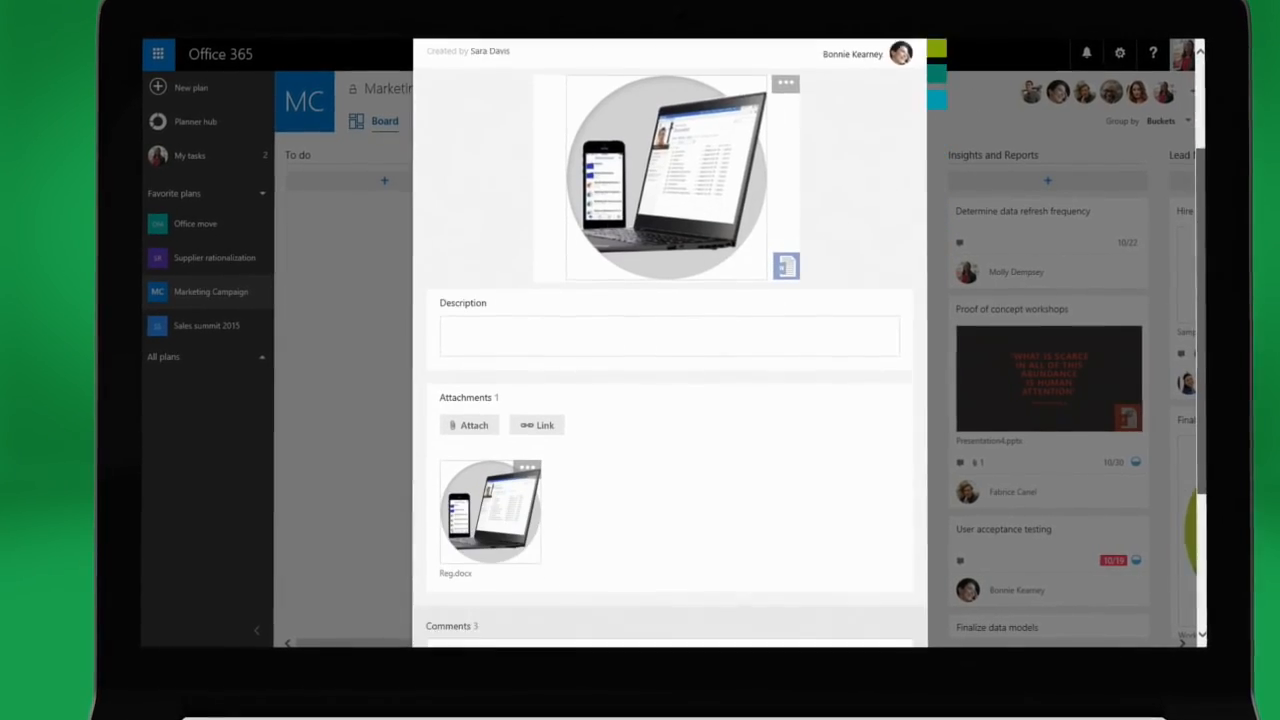
# Post the comment 'Ok' on the Build registartion page task
pyautogui.scroll(-3)
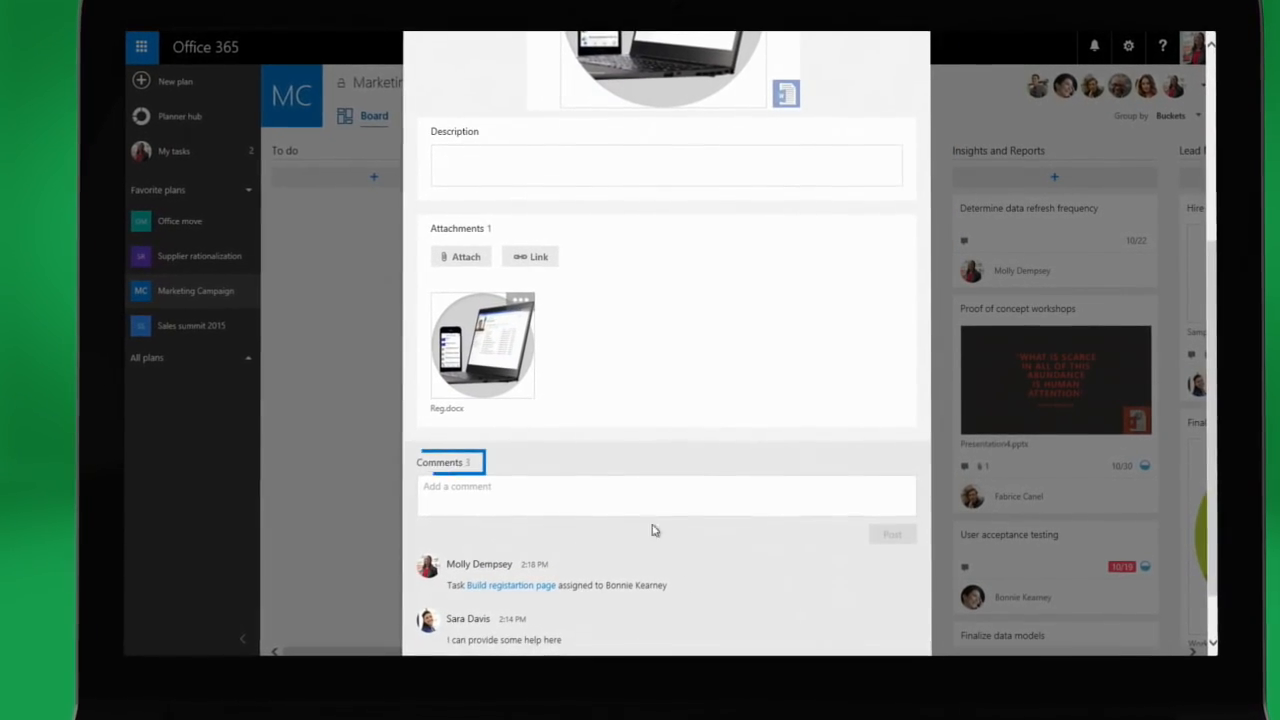
pyautogui.write('Ok')
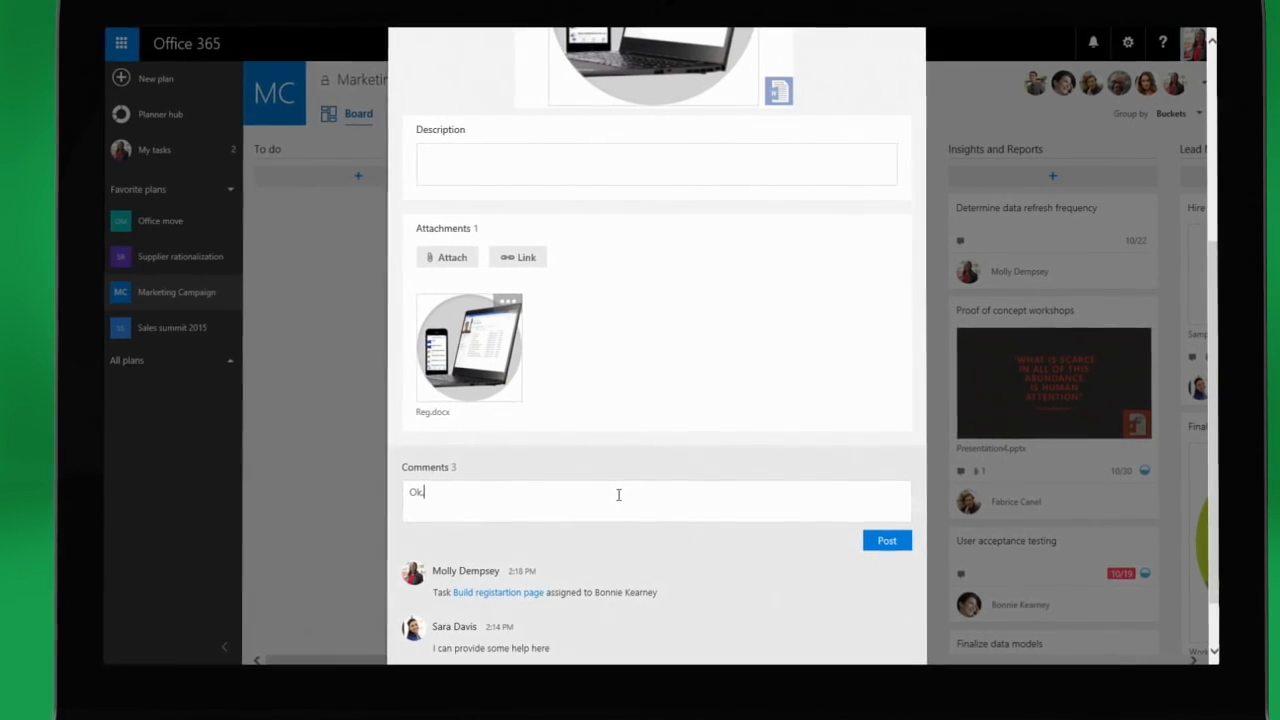
pyautogui.click(886, 540)
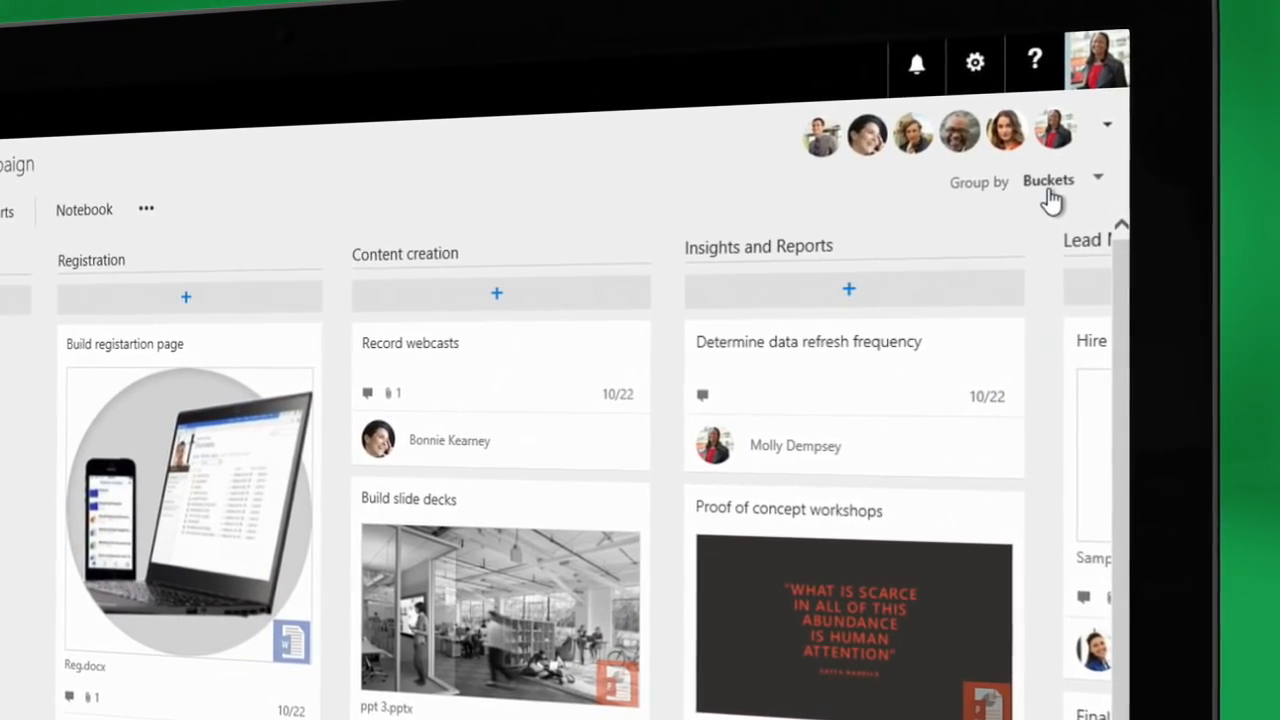
# Group the Marketing Campaign board by Assigned to
pyautogui.click(1048, 180)
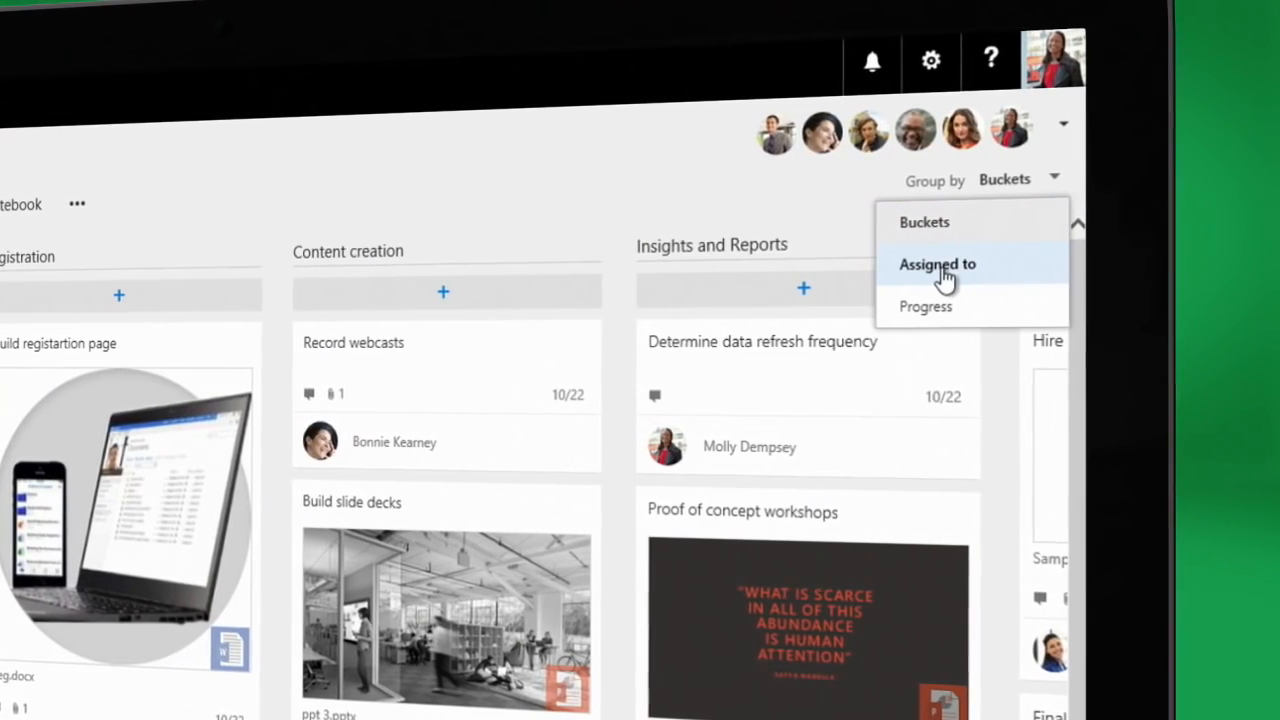
pyautogui.click(937, 264)
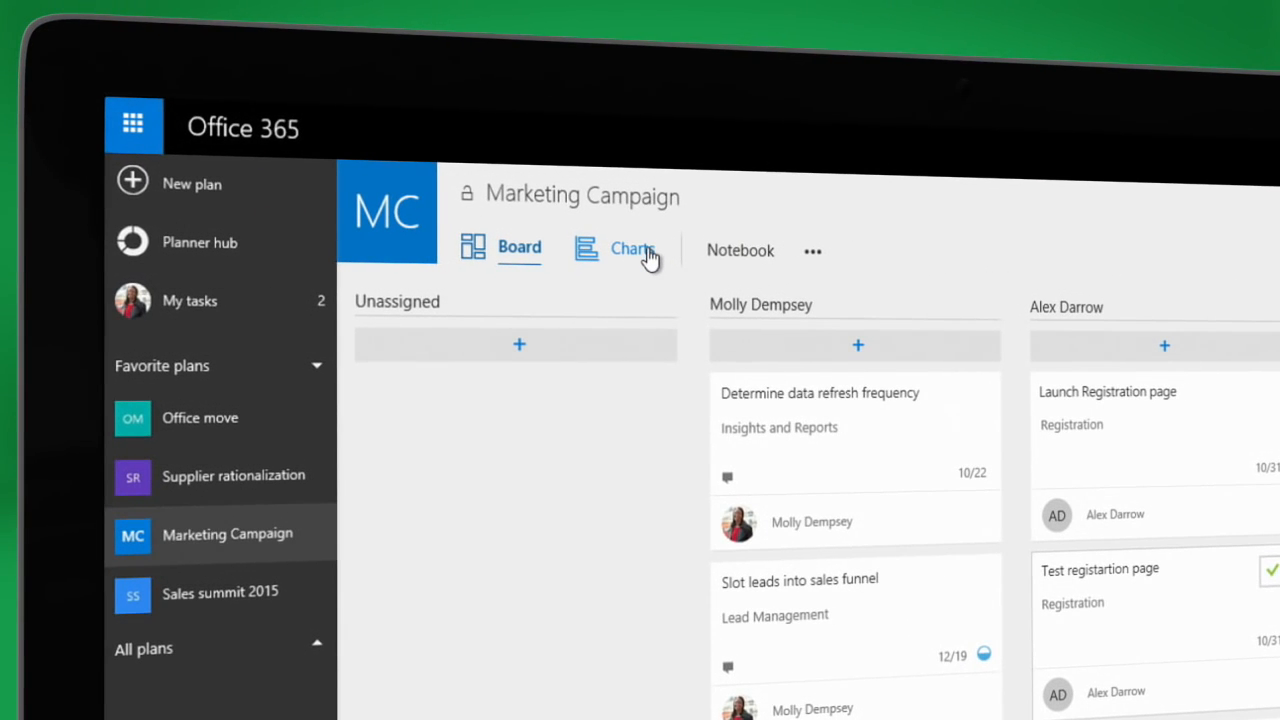
# Show the plan's Charts view and filter tasks by one member's bar
pyautogui.click(625, 248)
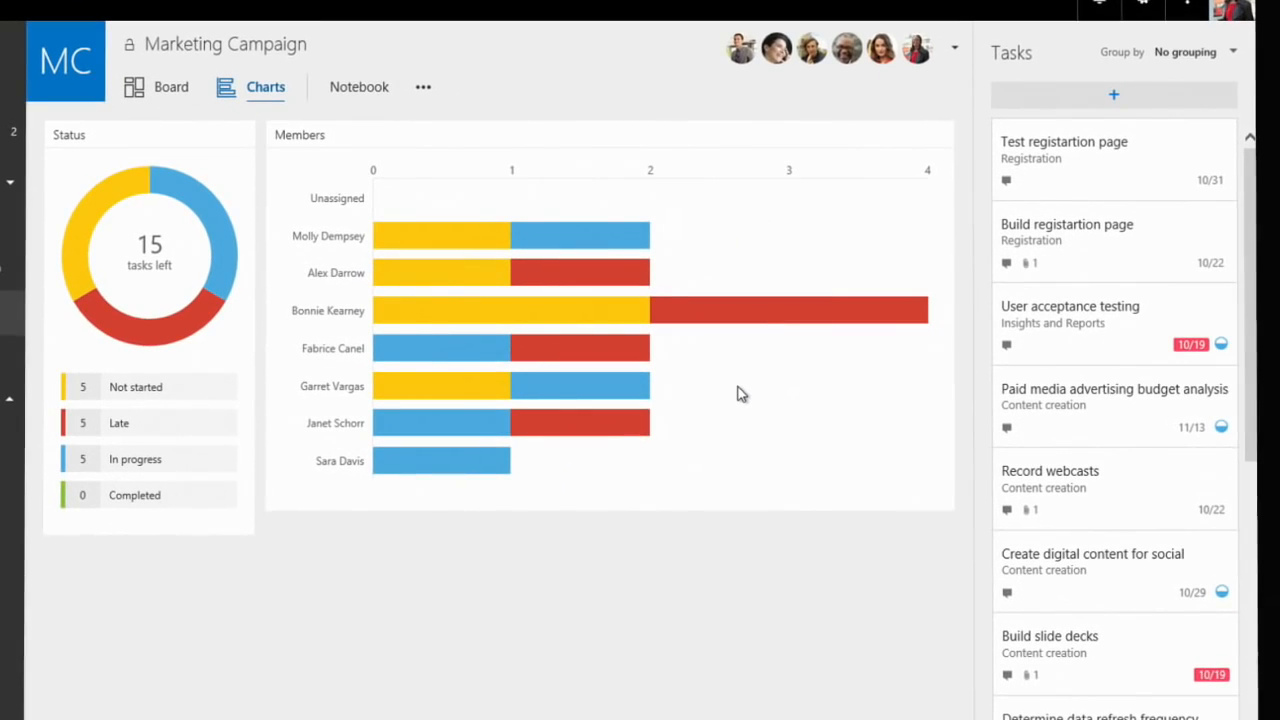
pyautogui.moveTo(740, 310)
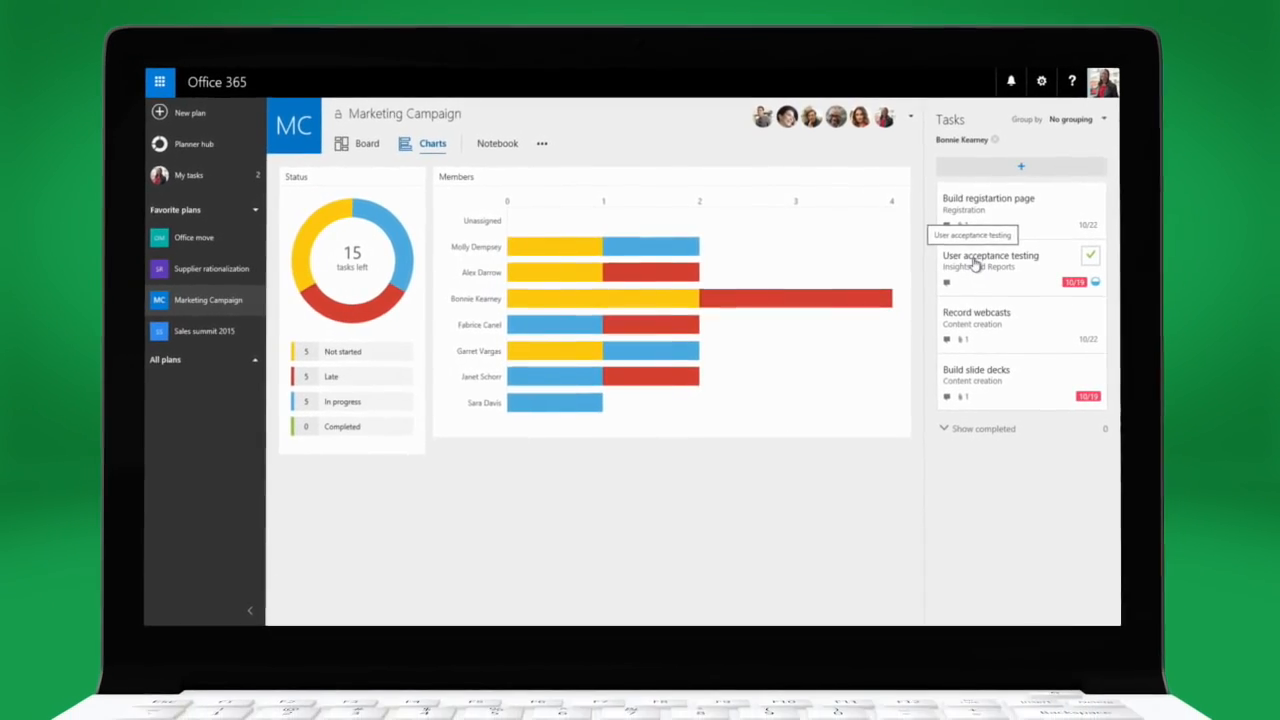
pyautogui.click(990, 258)
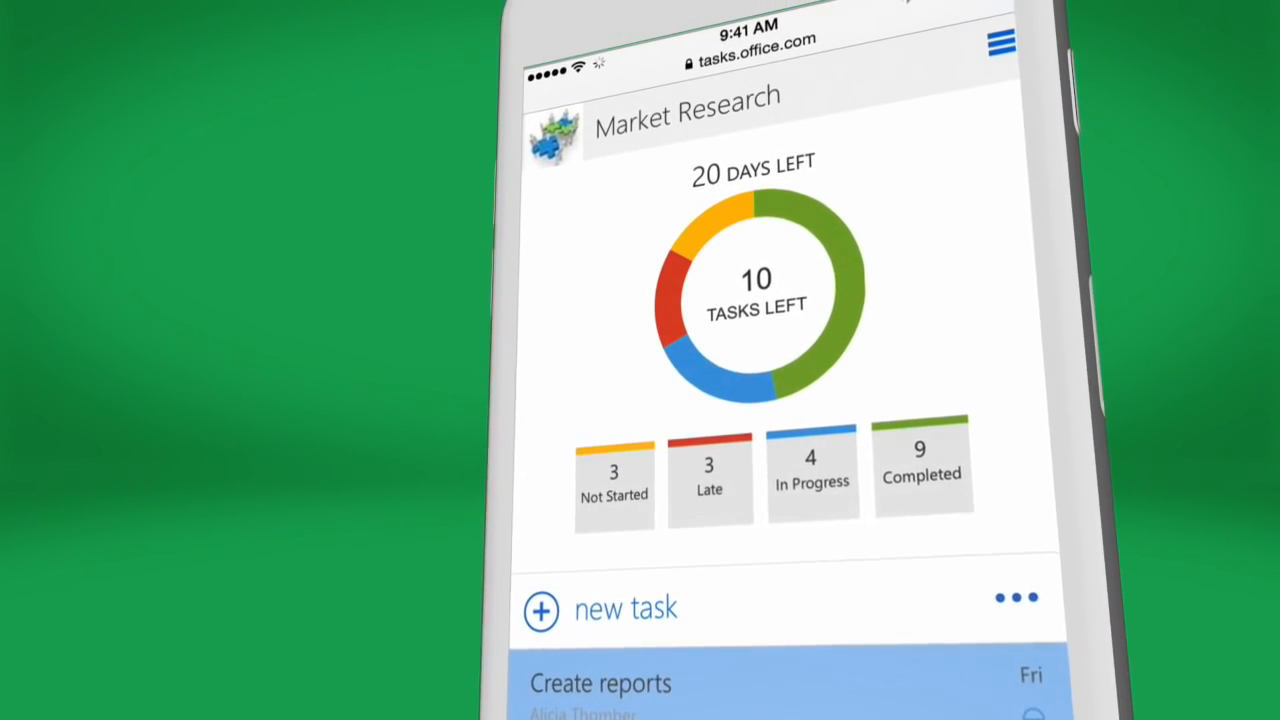
pyautogui.scroll(-3)
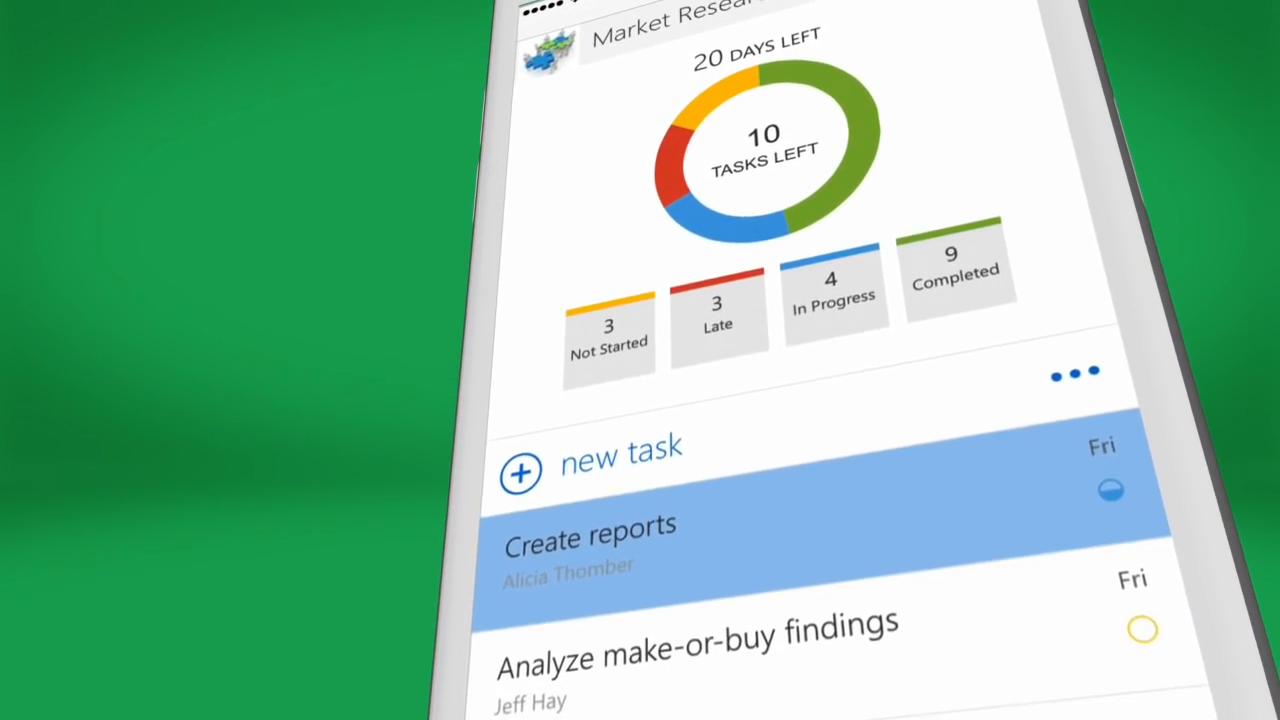